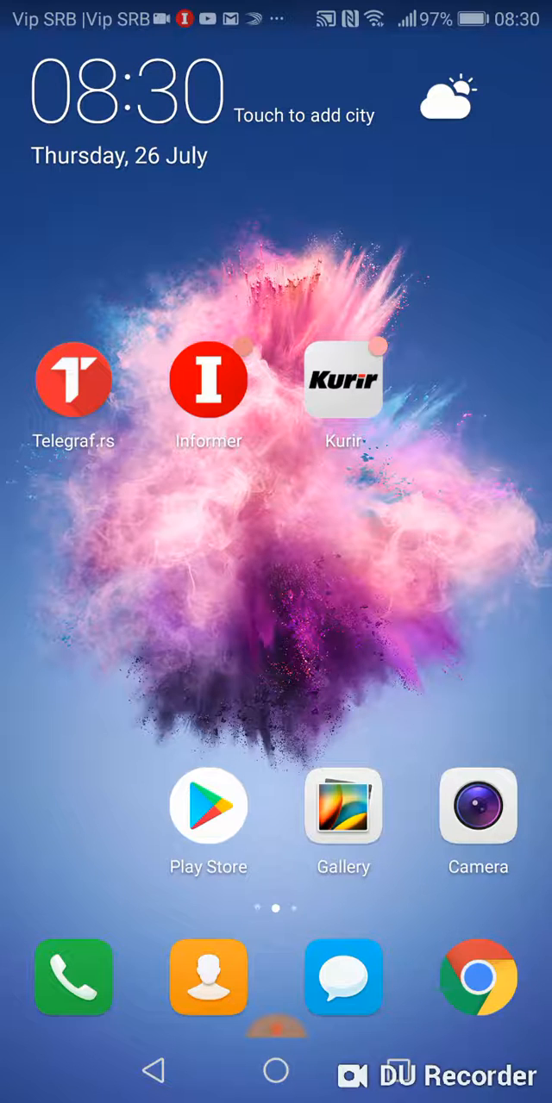
Launch Settings from the app drawer and scroll down to the System entry
{"action": "scroll", "scroll_direction": "left", "scroll_amount": 3}
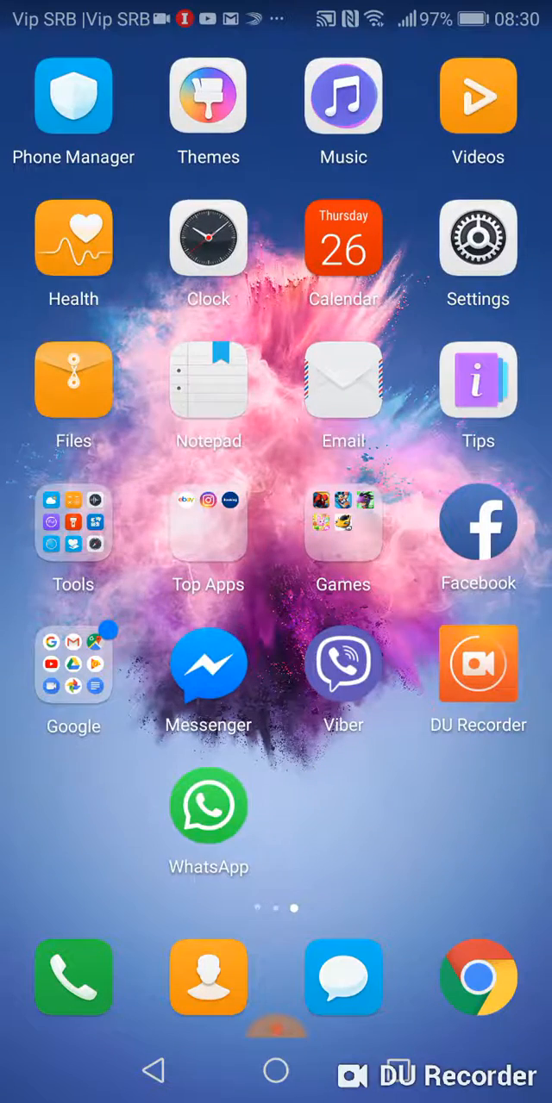
{"action": "left_click", "coordinate": [479, 242]}
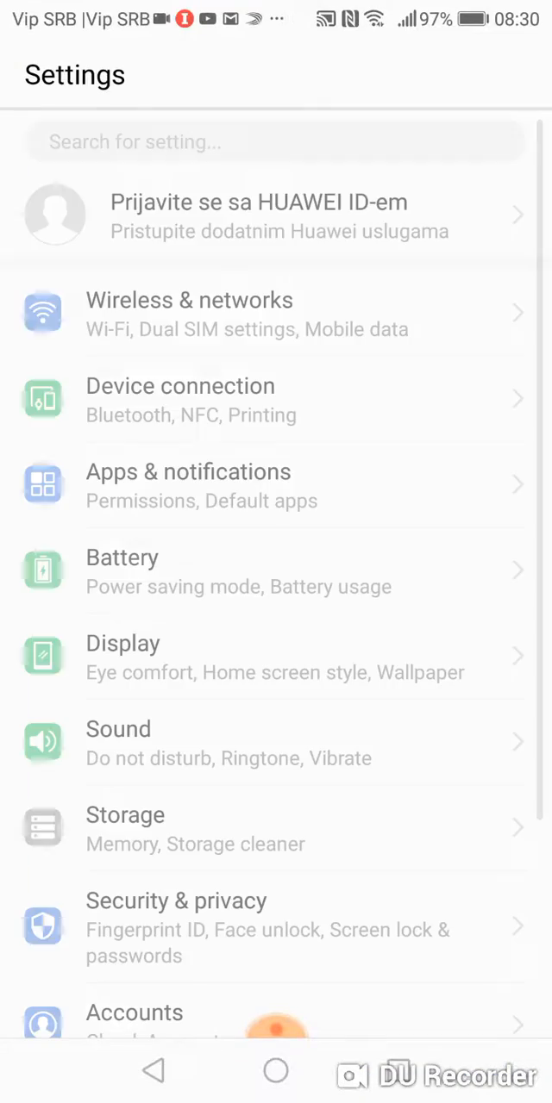
{"action": "scroll", "scroll_direction": "down", "scroll_amount": 3}
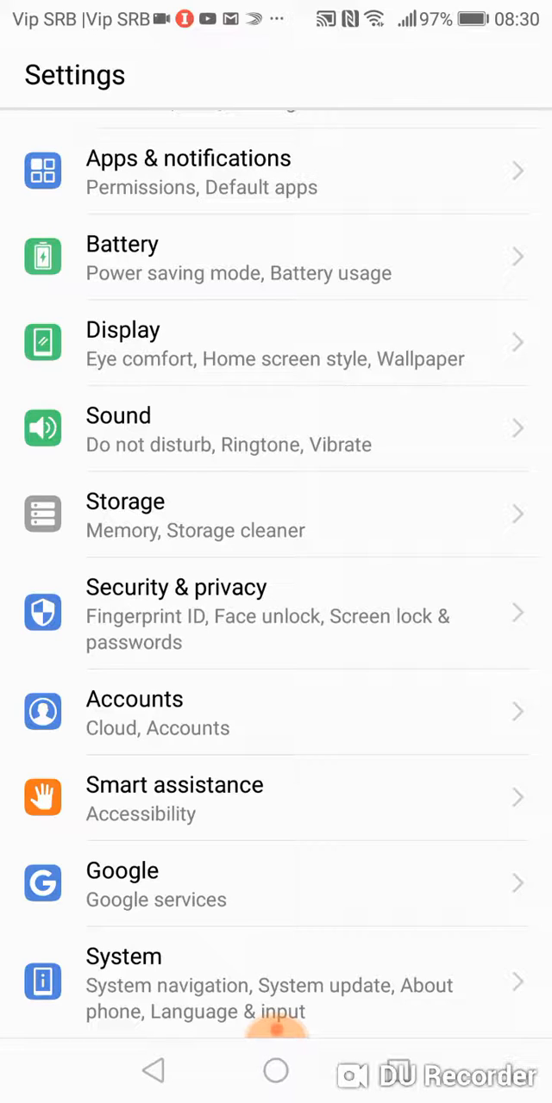
Navigate through System to the Language & input page
{"action": "left_click", "coordinate": [123, 957]}
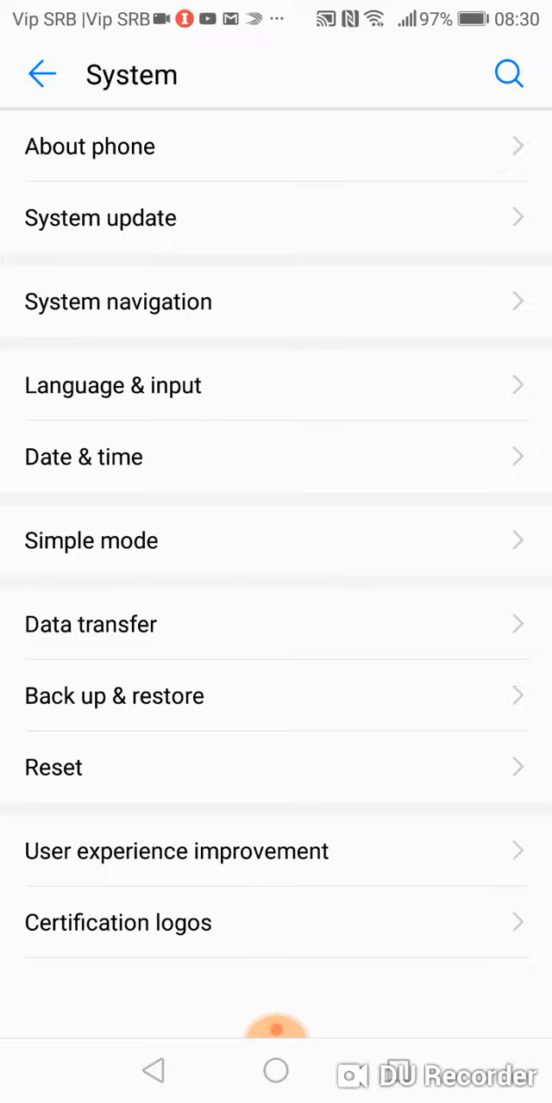
{"action": "left_click", "coordinate": [113, 385]}
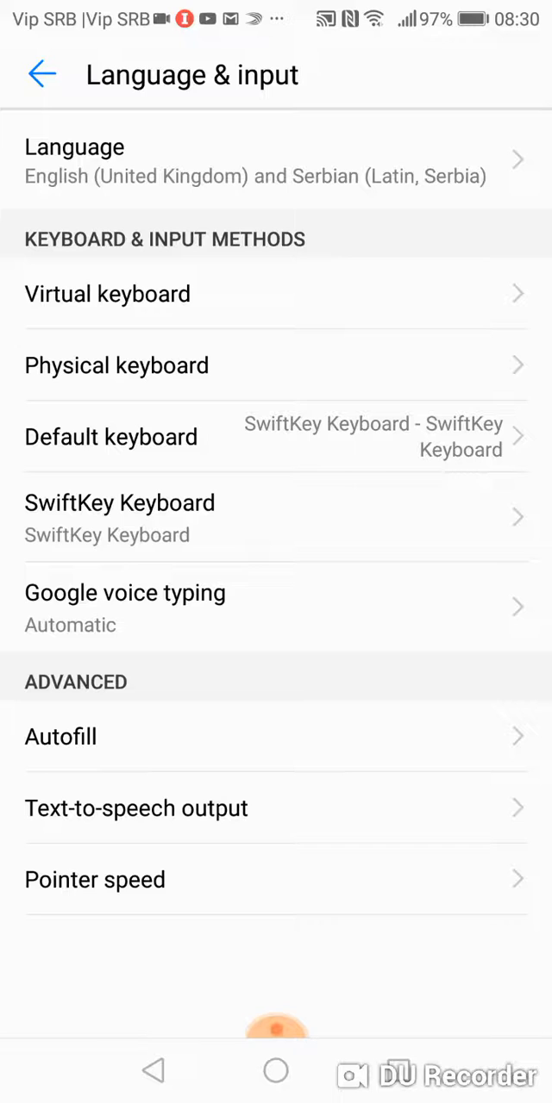
Make Serbian the system language, then revert to English (United Kingdom) and begin adding a language
{"action": "left_click", "coordinate": [73, 147]}
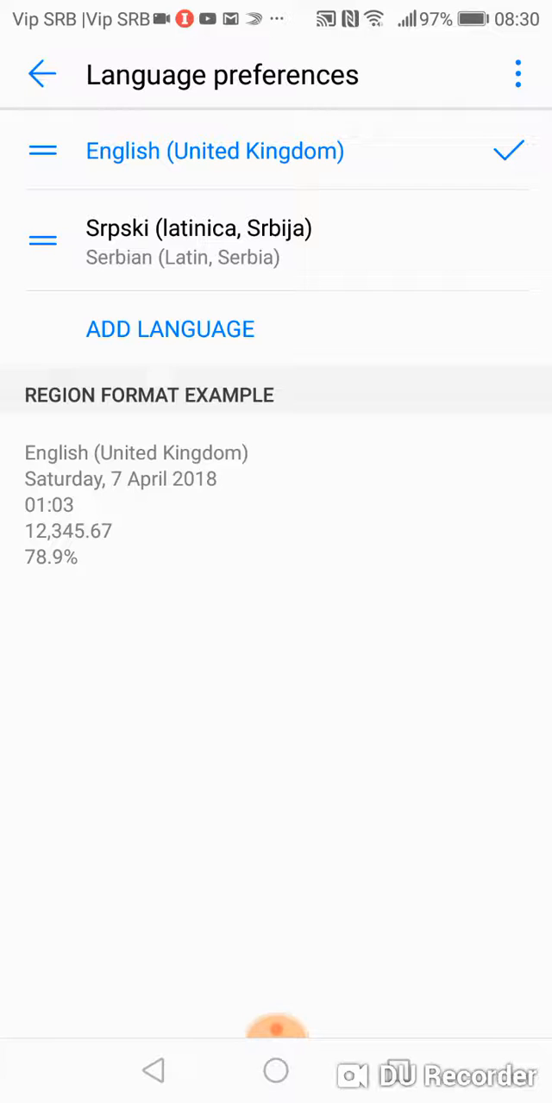
{"action": "left_click", "coordinate": [199, 241]}
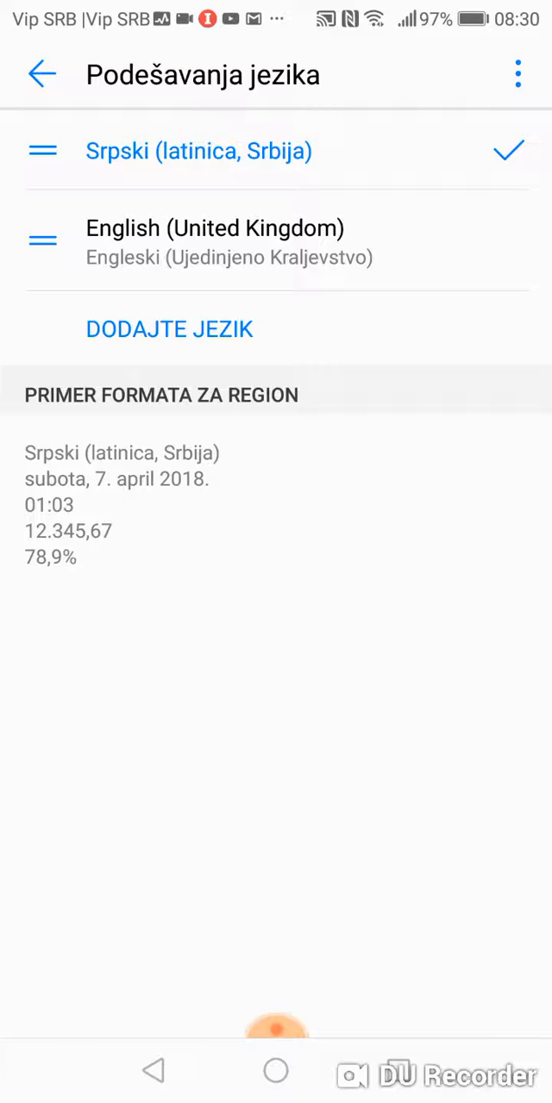
{"action": "left_click", "coordinate": [224, 241]}
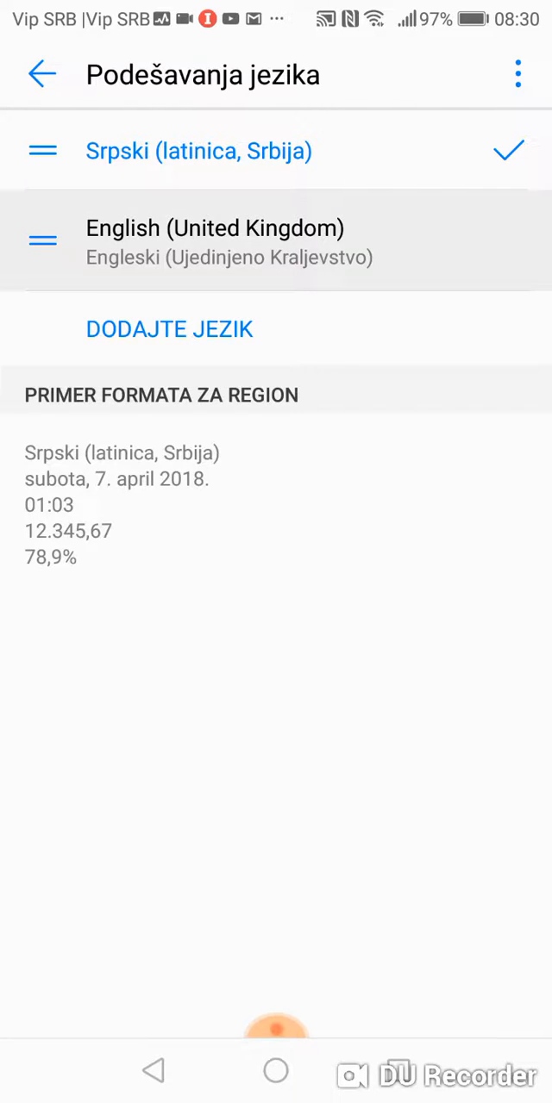
{"action": "left_click", "coordinate": [214, 239]}
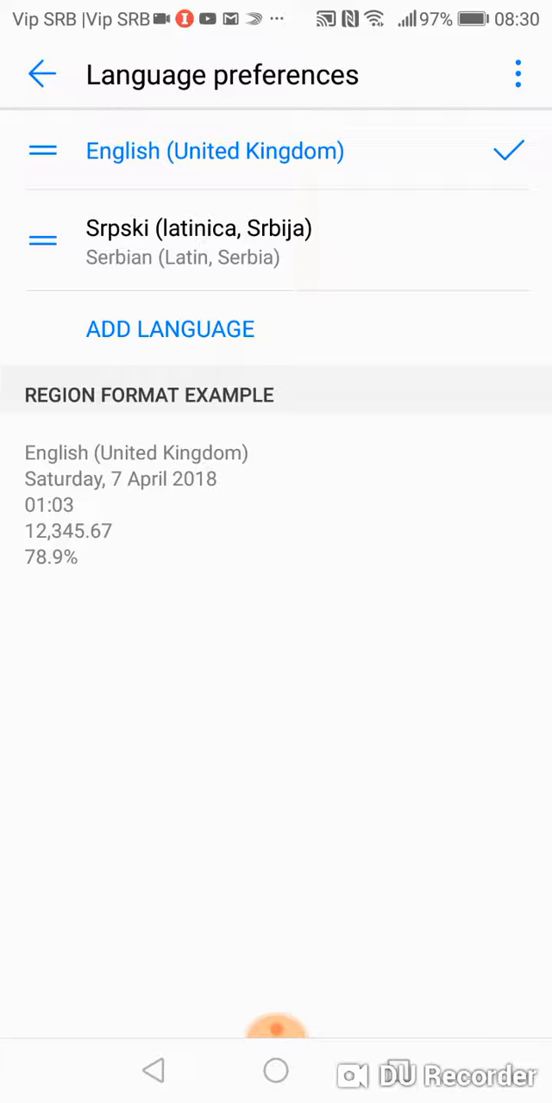
{"action": "left_click", "coordinate": [169, 329]}
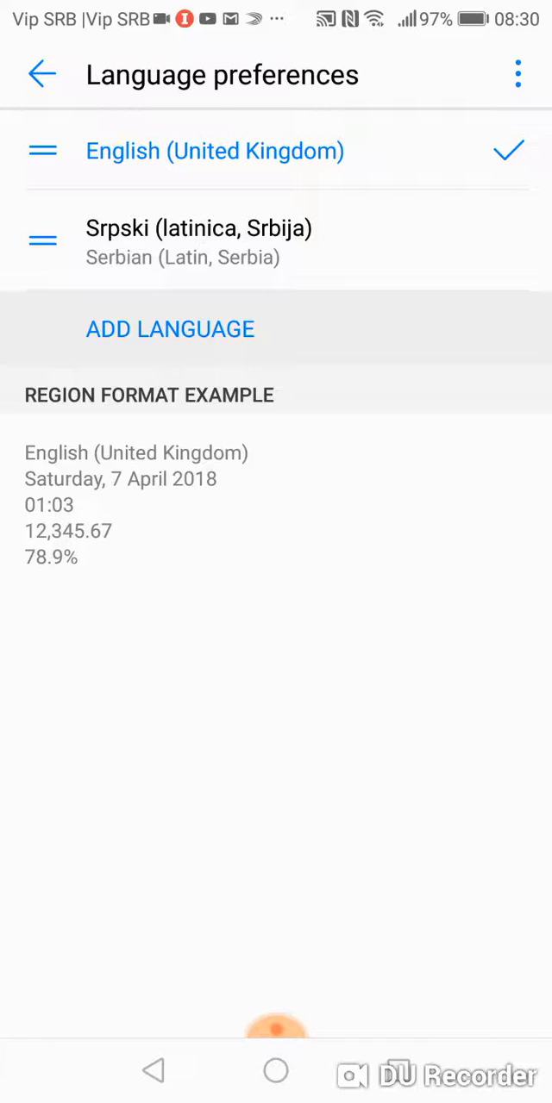
Choose Italiano from the Add language list to show its regions: Italy, Switzerland, San Marino
{"action": "left_click", "coordinate": [170, 329]}
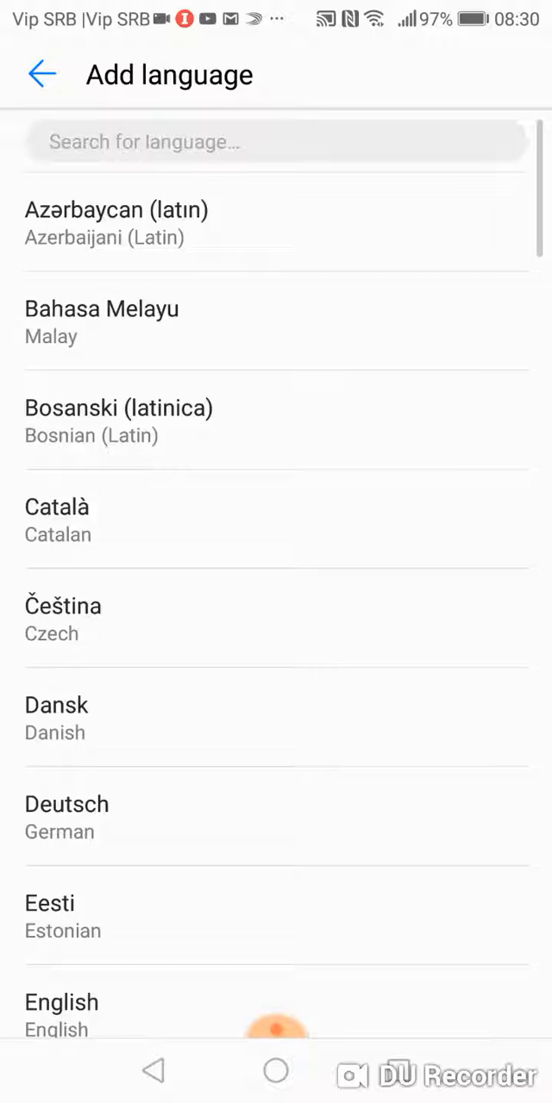
{"action": "scroll", "scroll_direction": "down", "scroll_amount": 3}
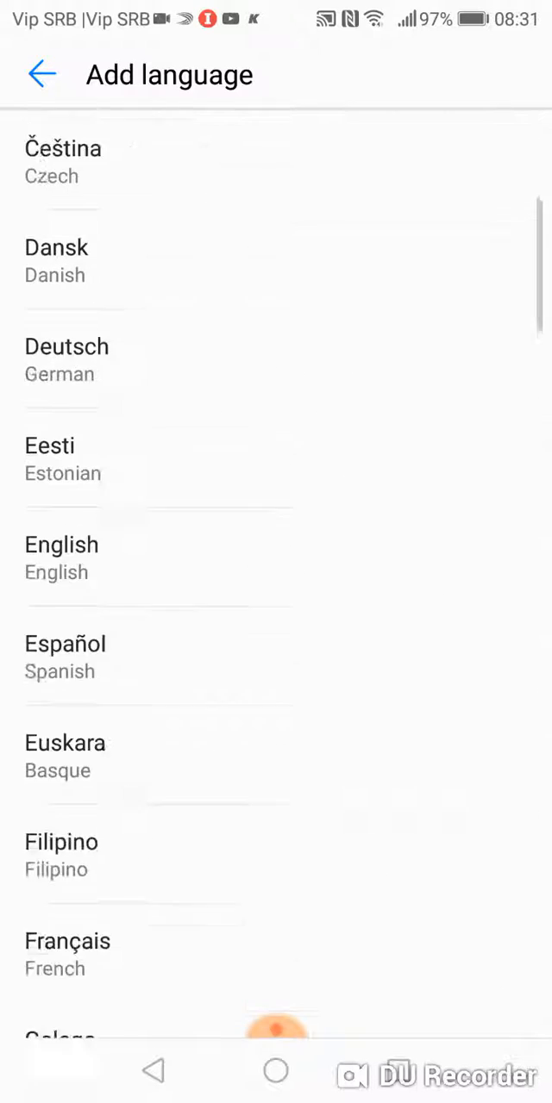
{"action": "scroll", "scroll_direction": "down", "scroll_amount": 3}
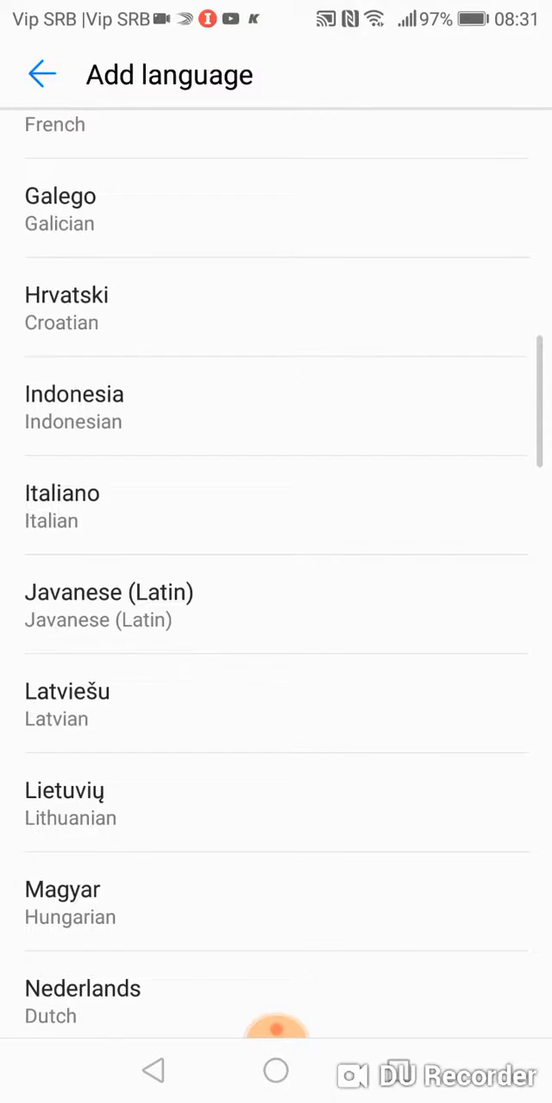
{"action": "left_click", "coordinate": [61, 506]}
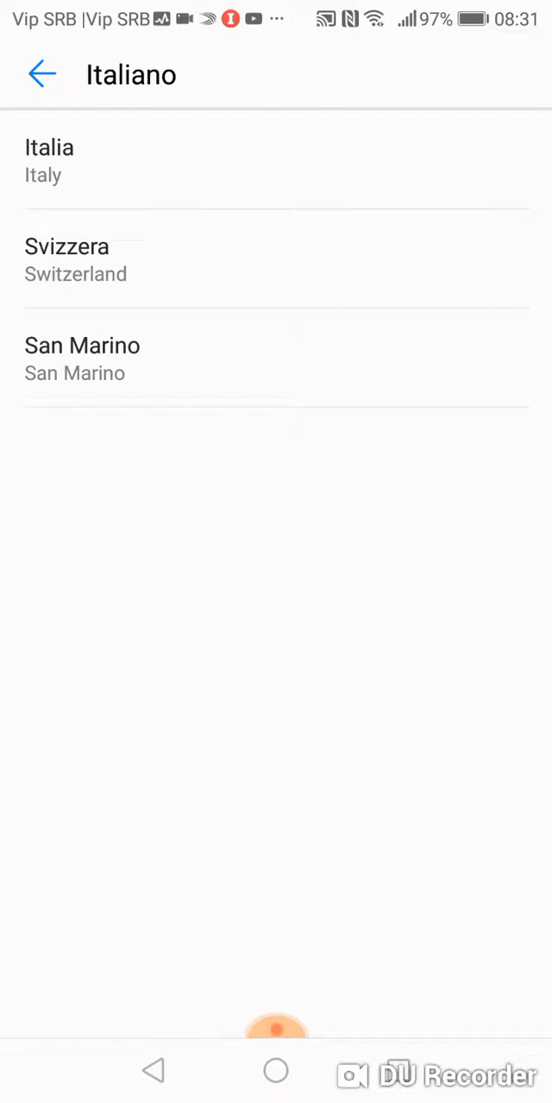